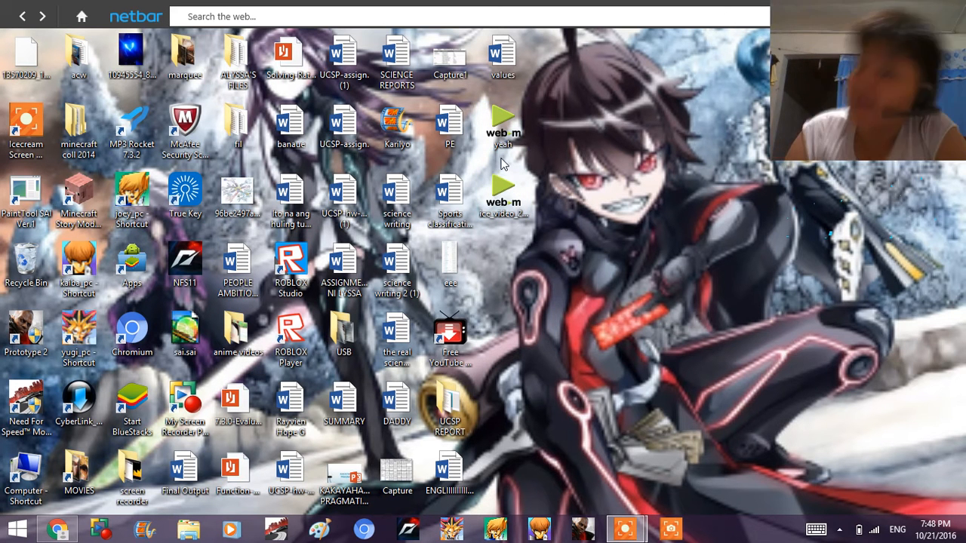
{"action": "mouse_move", "coordinate": [591, 253]}
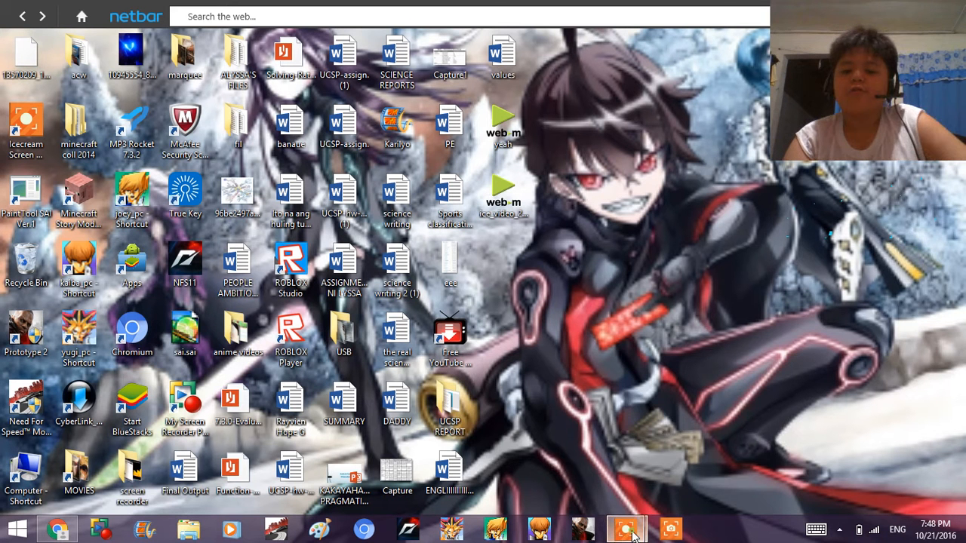
Step: Launch Microsoft Paint from the desktop to get a blank canvas
{"action": "left_click", "coordinate": [626, 528]}
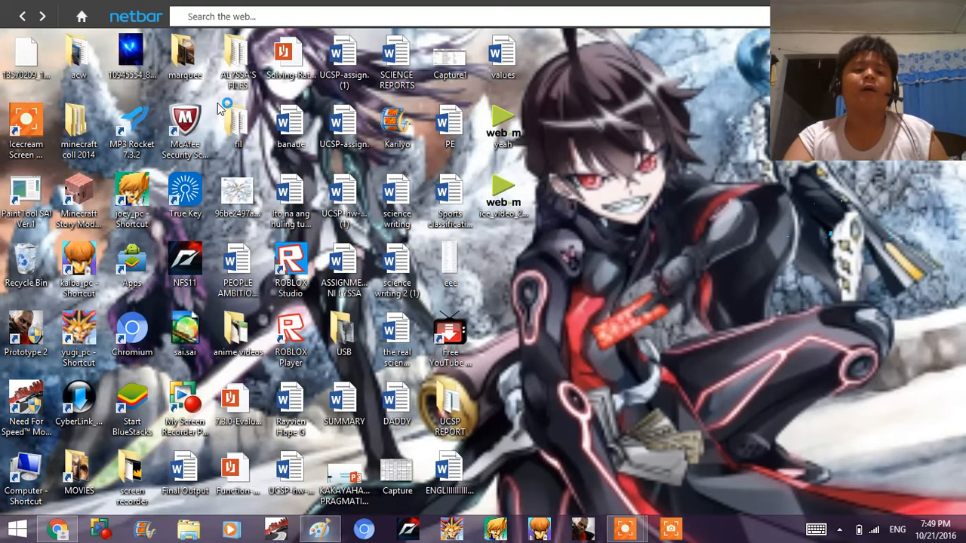
{"action": "left_click", "coordinate": [319, 528]}
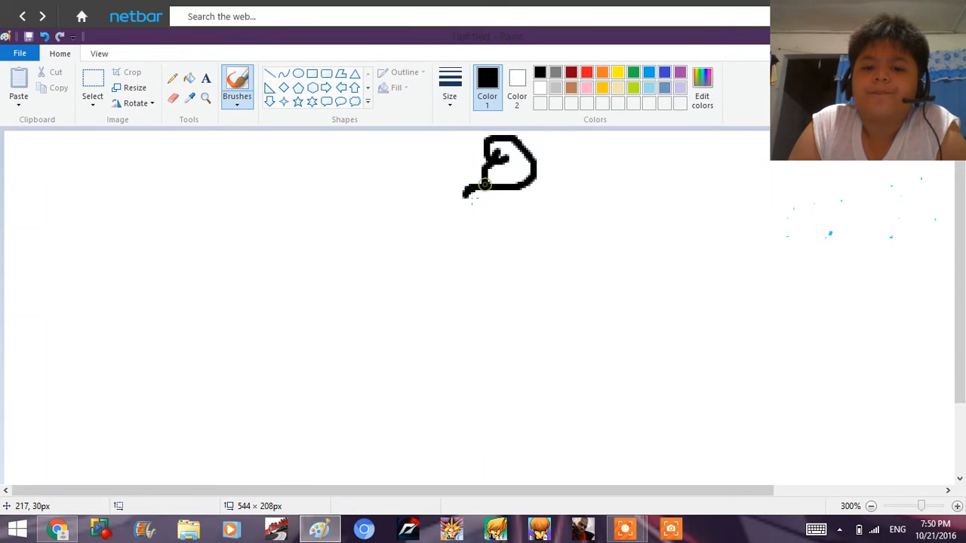
Step: Brush a black ice cream cone, a left-side oval, scribbles beneath the cone and a right-side V stroke
{"action": "left_click_drag", "start_coordinate": [468, 196], "coordinate": [555, 193]}
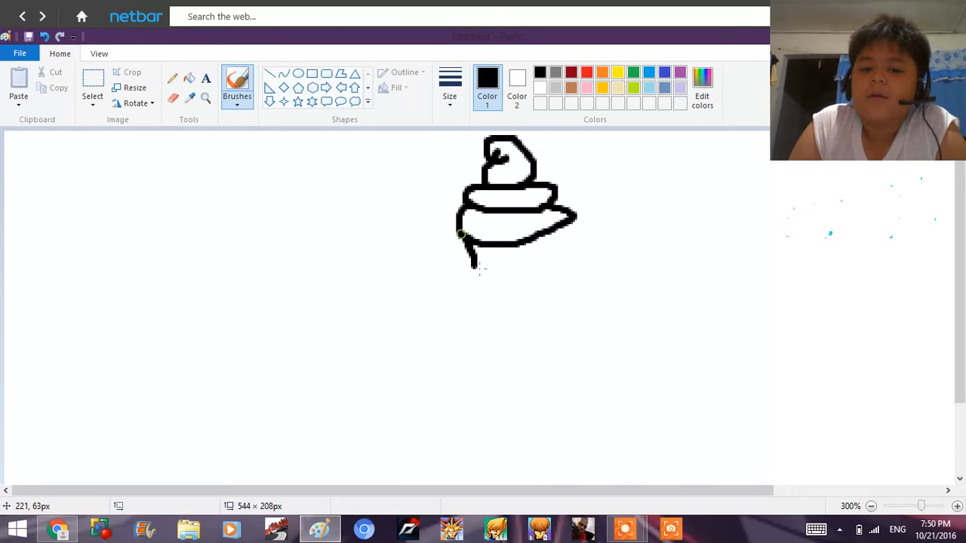
{"action": "left_click_drag", "start_coordinate": [460, 234], "coordinate": [529, 423]}
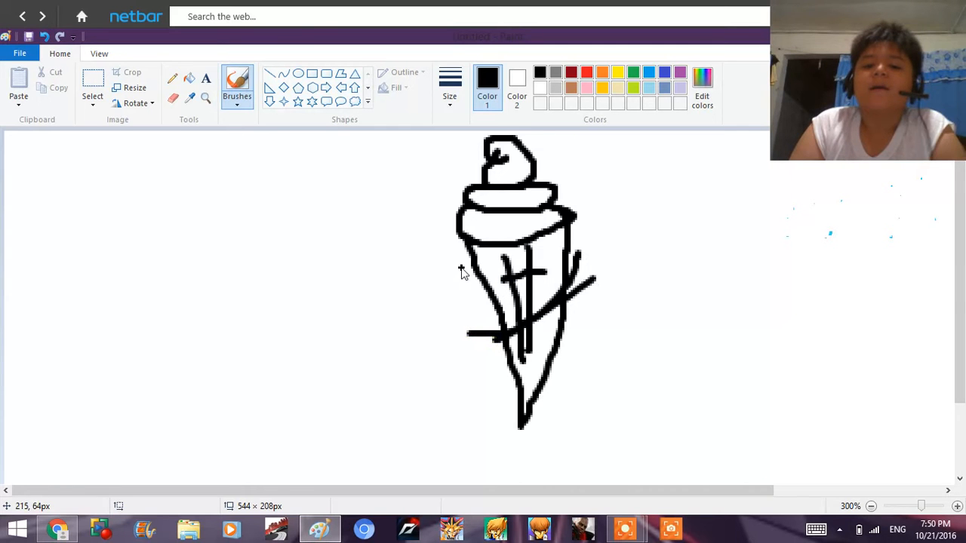
{"action": "left_click_drag", "start_coordinate": [46, 150], "coordinate": [138, 389]}
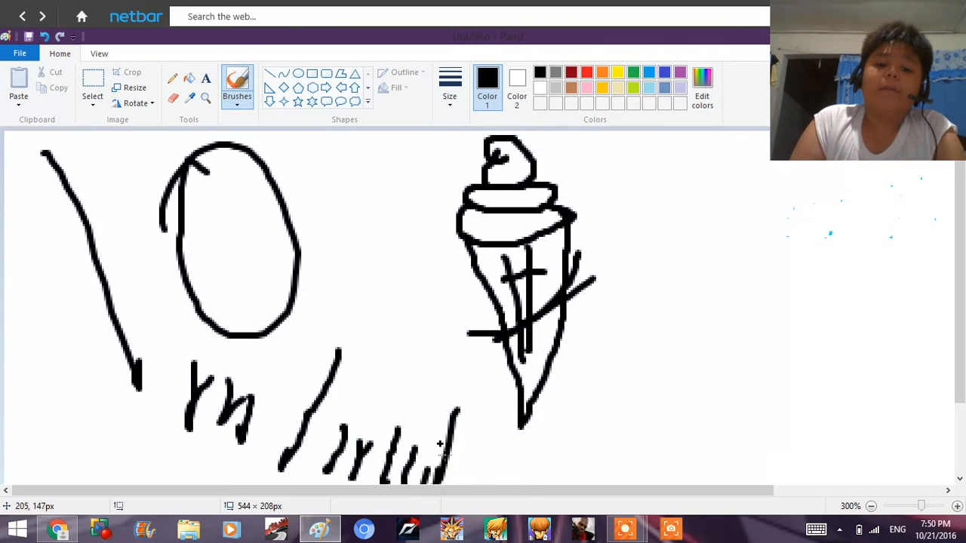
{"action": "left_click_drag", "start_coordinate": [460, 445], "coordinate": [573, 460]}
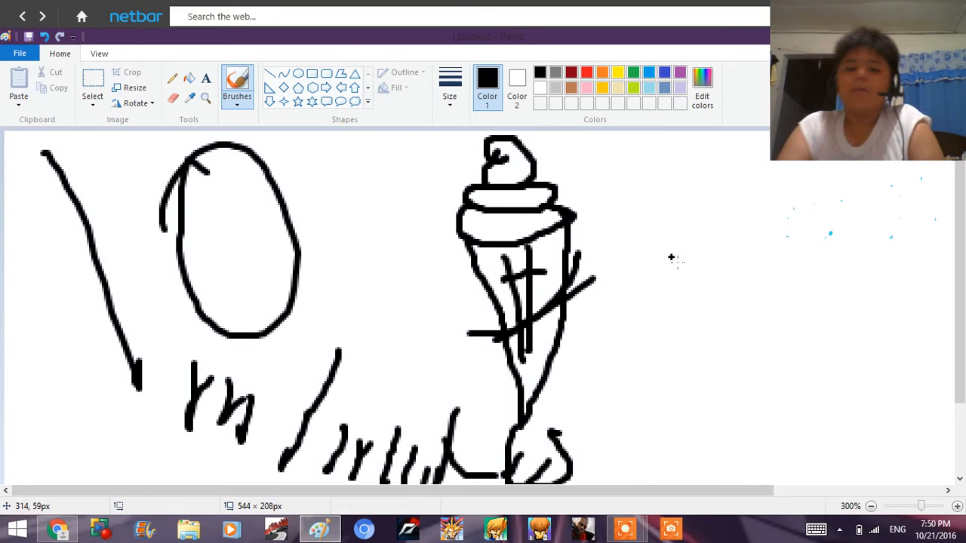
{"action": "left_click_drag", "start_coordinate": [679, 136], "coordinate": [755, 317]}
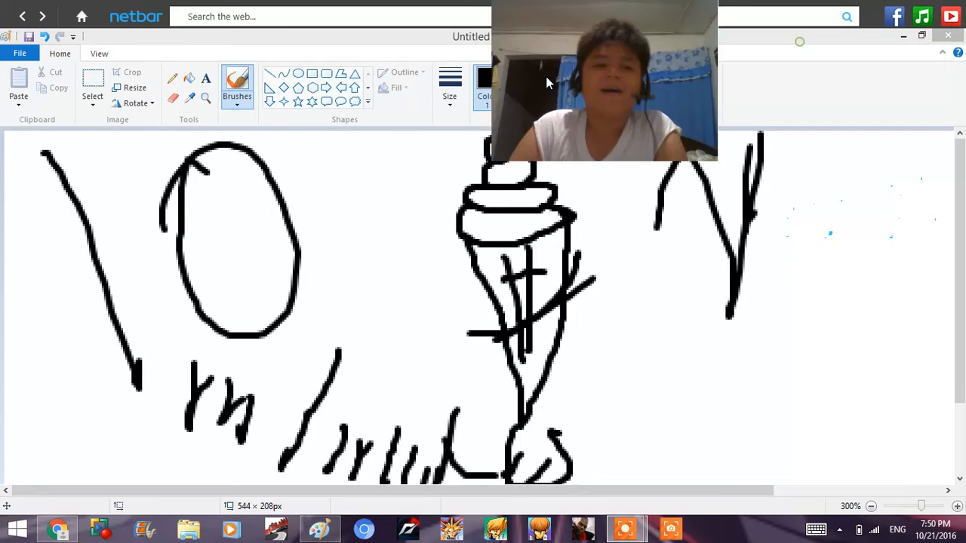
Step: Add a last diagonal stroke, then close Paint choosing Don't Save to discard the doodle
{"action": "left_click_drag", "start_coordinate": [604, 78], "coordinate": [97, 445]}
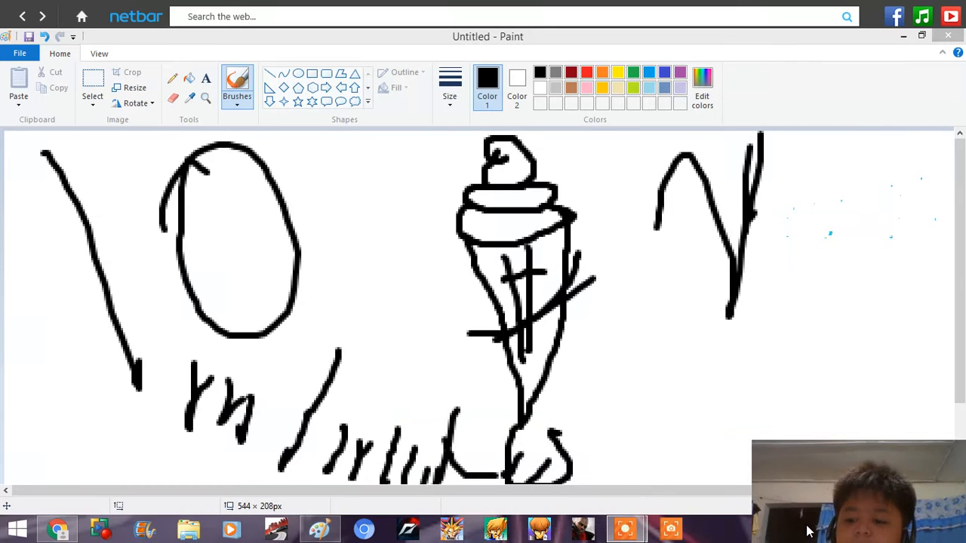
{"action": "mouse_move", "coordinate": [791, 471]}
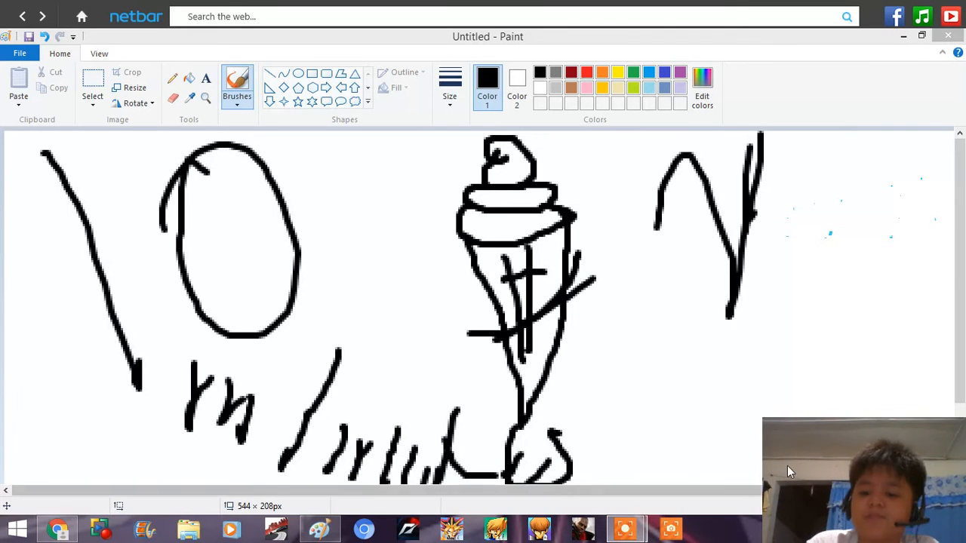
{"action": "mouse_move", "coordinate": [435, 112]}
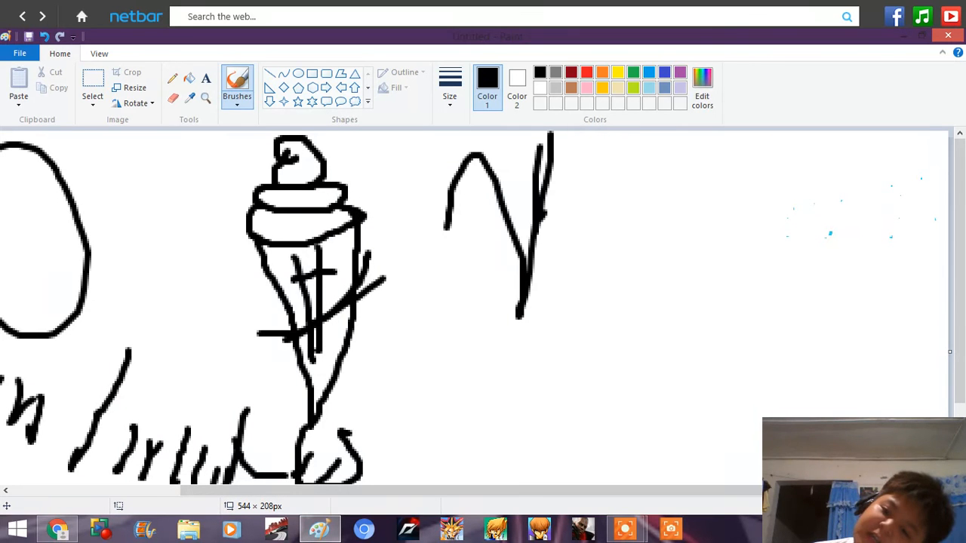
{"action": "left_click", "coordinate": [947, 36]}
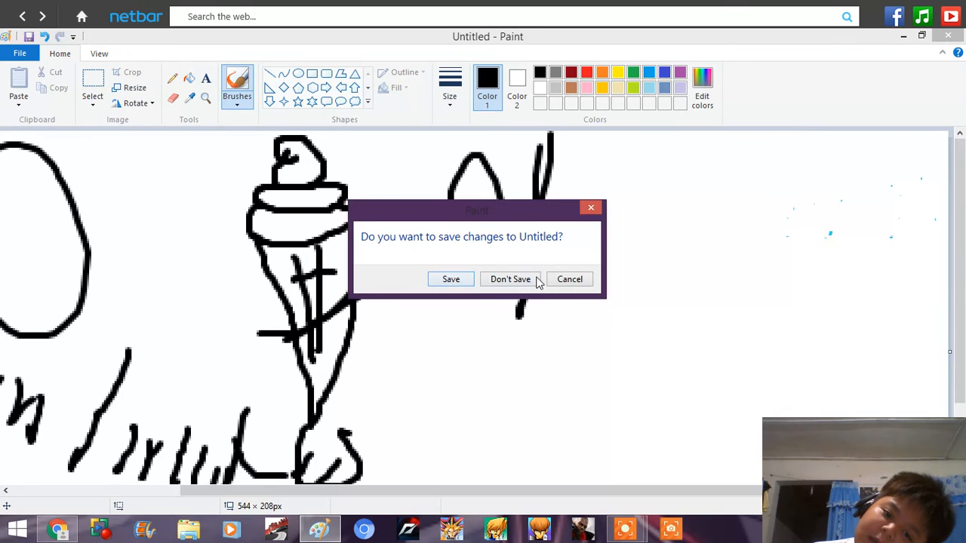
{"action": "left_click", "coordinate": [510, 279]}
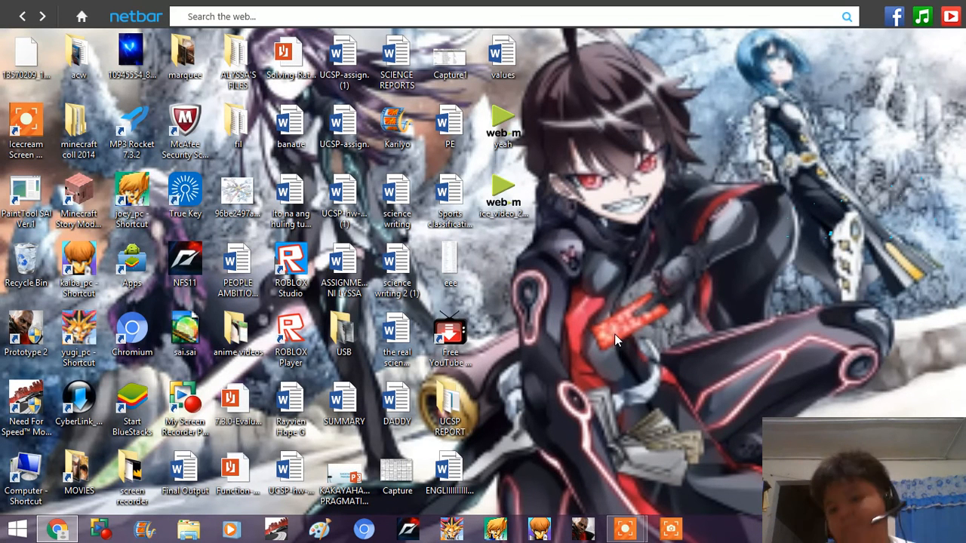
{"action": "mouse_move", "coordinate": [636, 354]}
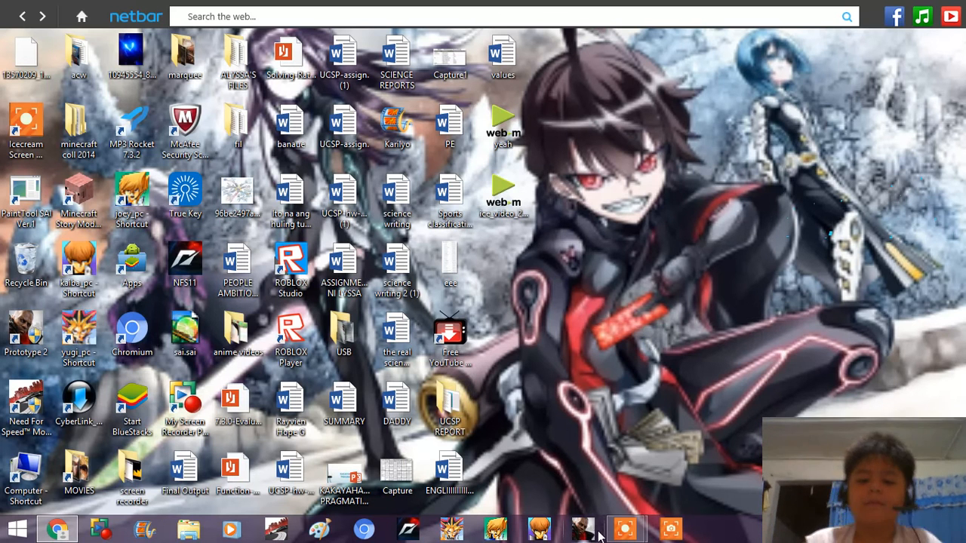
Step: Show the screen recorder's window thumbnails from its taskbar icon
{"action": "left_click", "coordinate": [624, 528]}
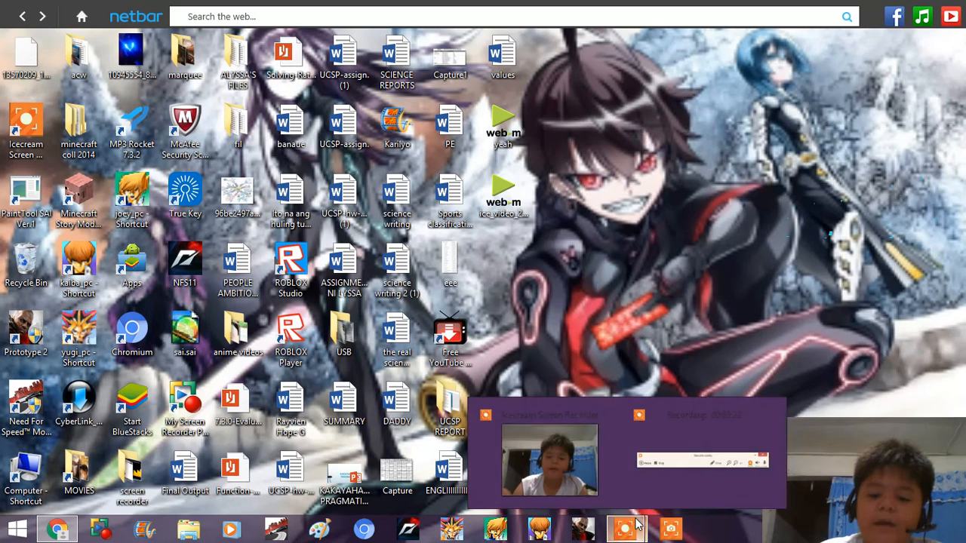